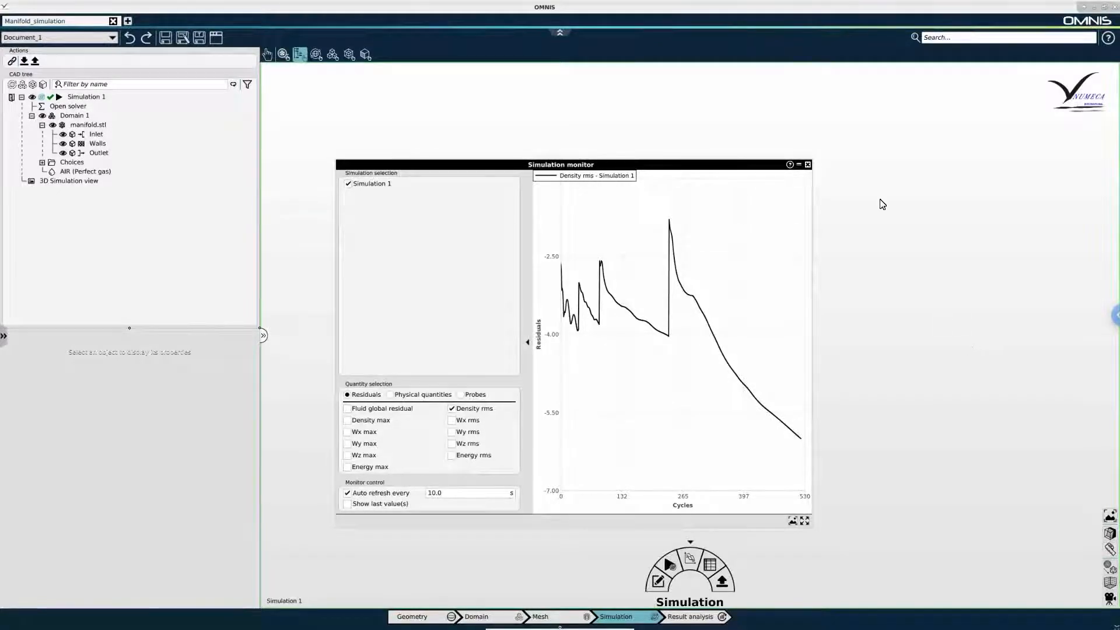
Step: Dismiss the residuals monitor so the meshed manifold is visible in the 3D view
{"action": "left_click", "coordinate": [808, 165]}
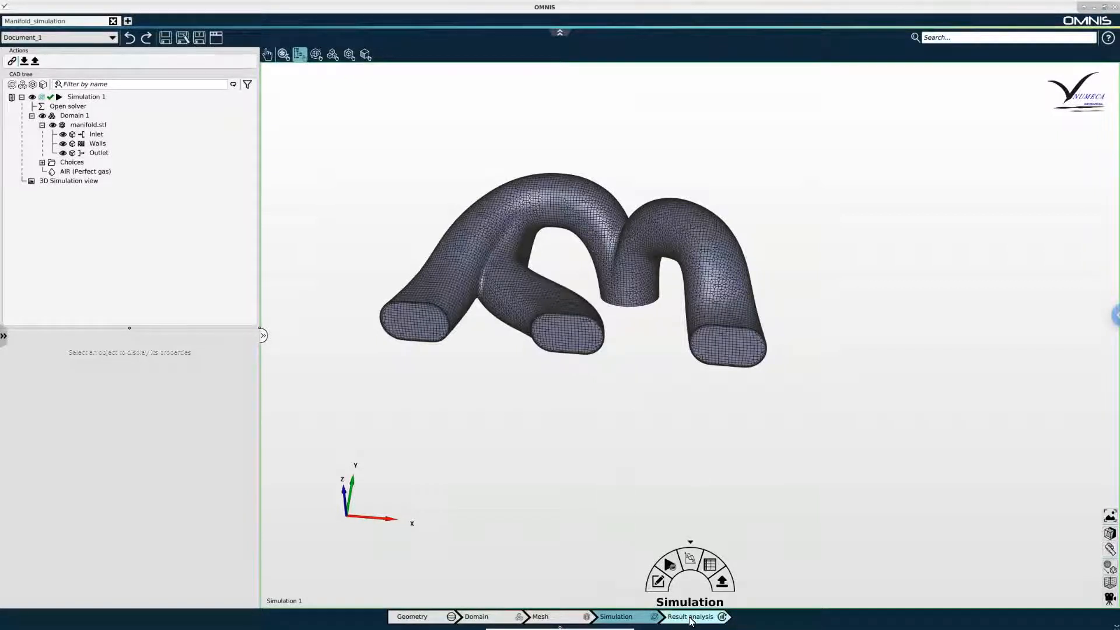
Step: Enter Result analysis, show the manifold geometry and expand Simulation 1 / Domain 1 to list Inlet, Walls, Outlet
{"action": "left_click", "coordinate": [690, 616]}
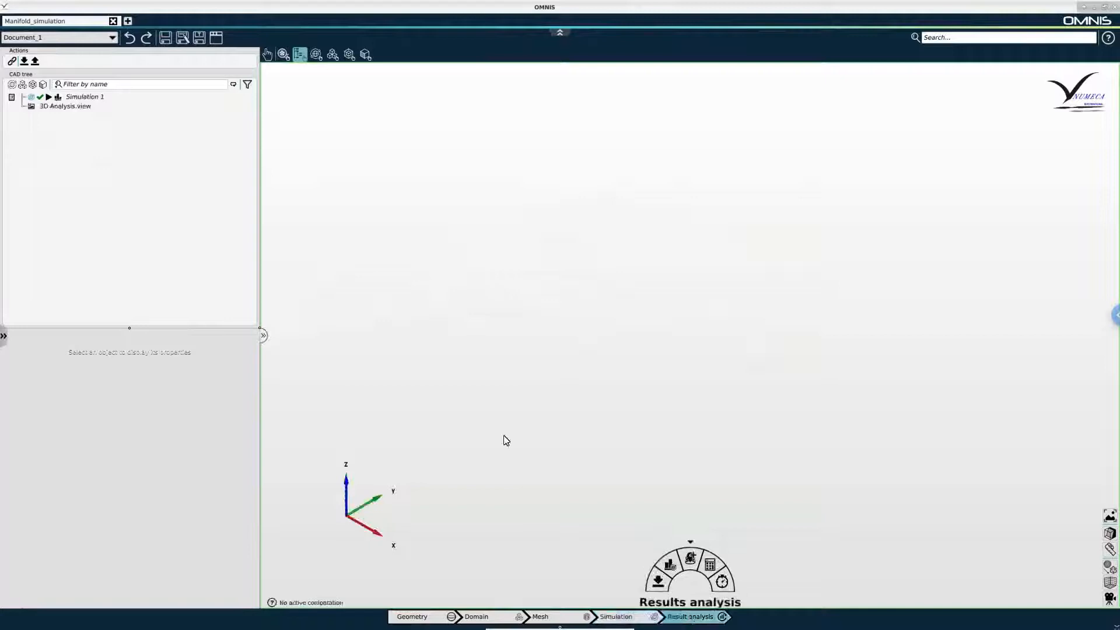
{"action": "mouse_move", "coordinate": [269, 266]}
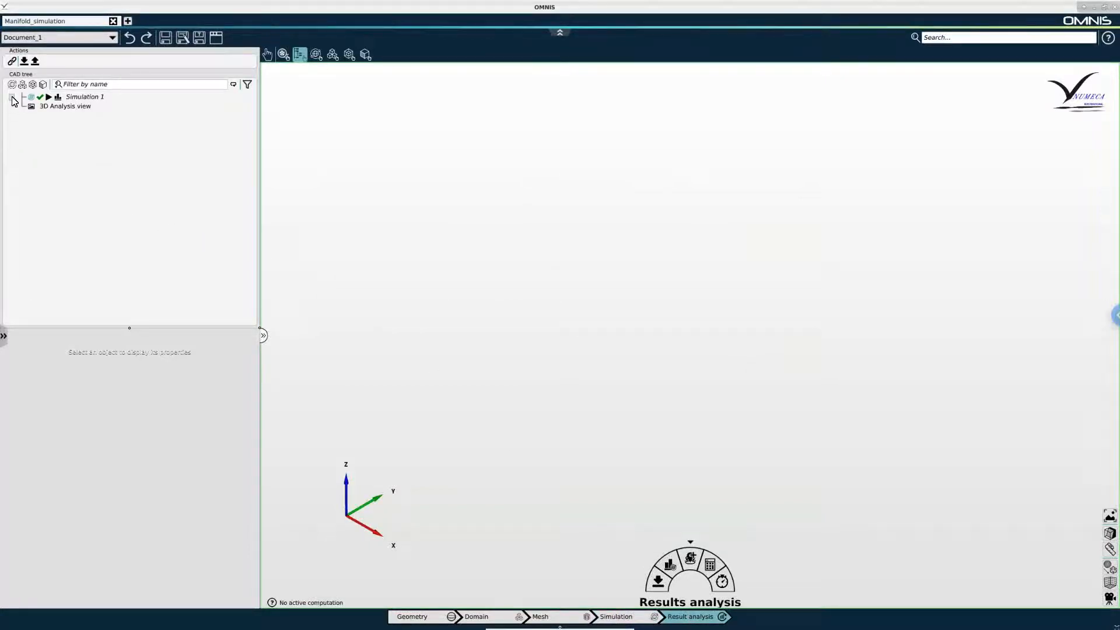
{"action": "left_click", "coordinate": [12, 96]}
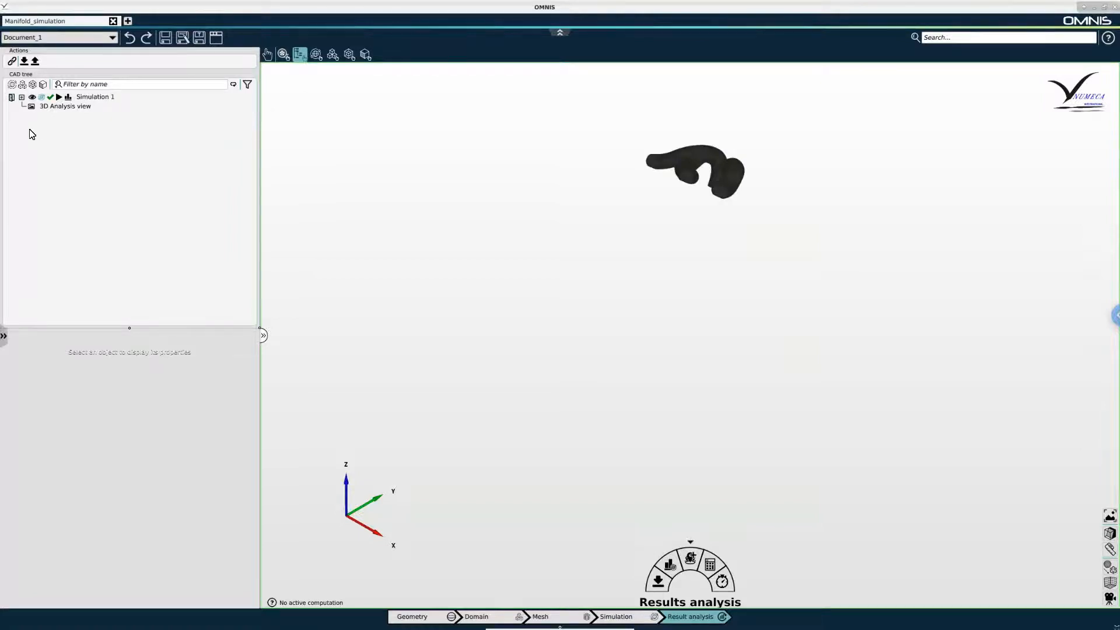
{"action": "mouse_move", "coordinate": [541, 336]}
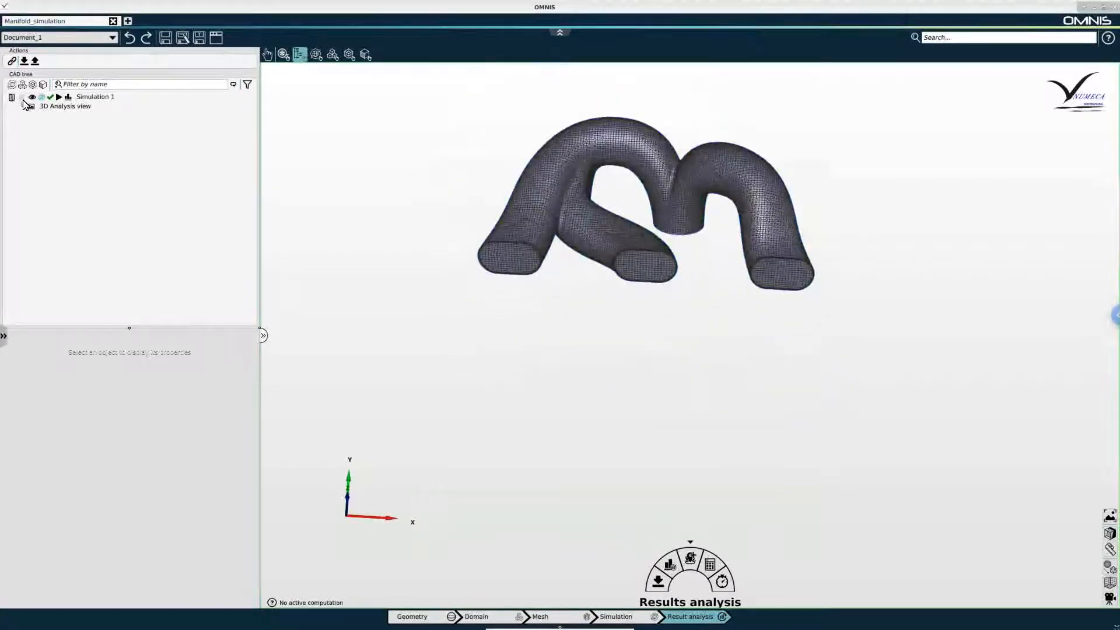
{"action": "left_click", "coordinate": [11, 97]}
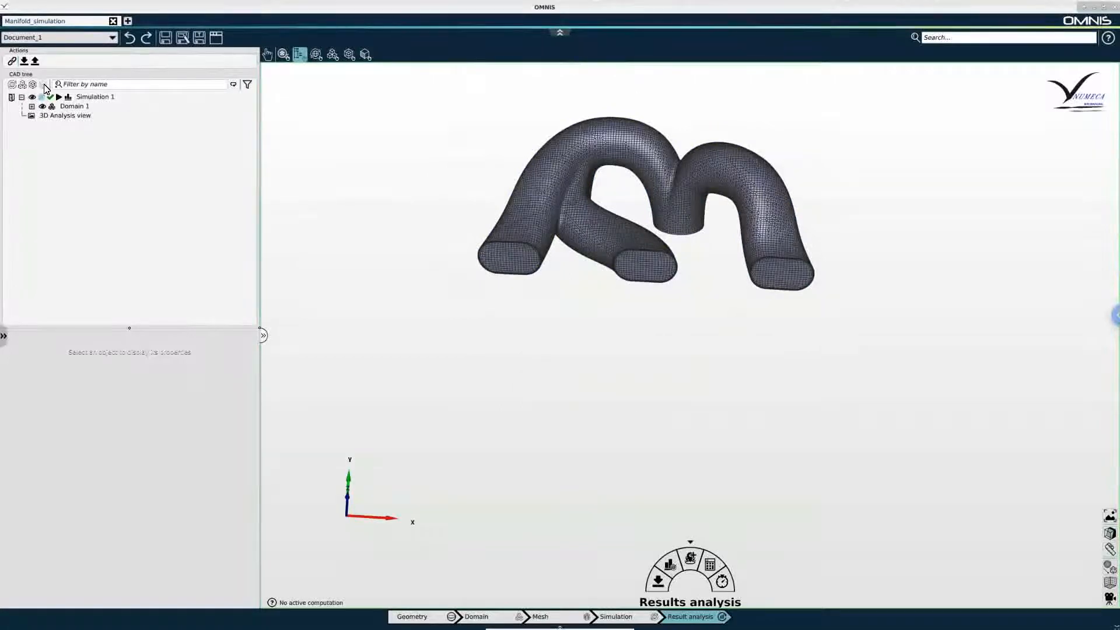
{"action": "left_click", "coordinate": [33, 106]}
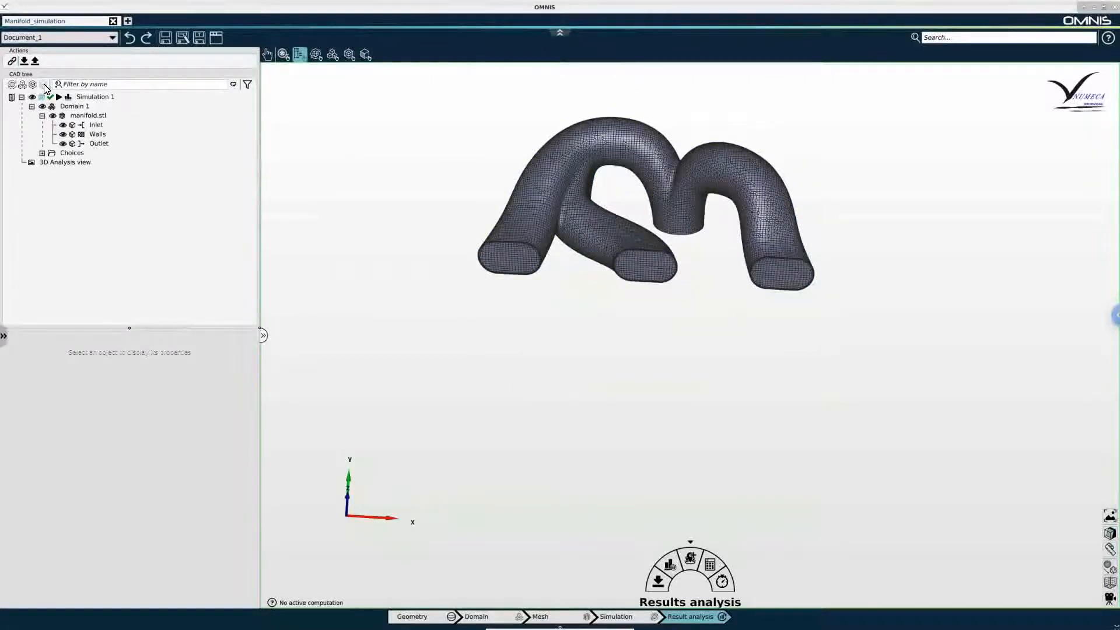
{"action": "left_click", "coordinate": [97, 134]}
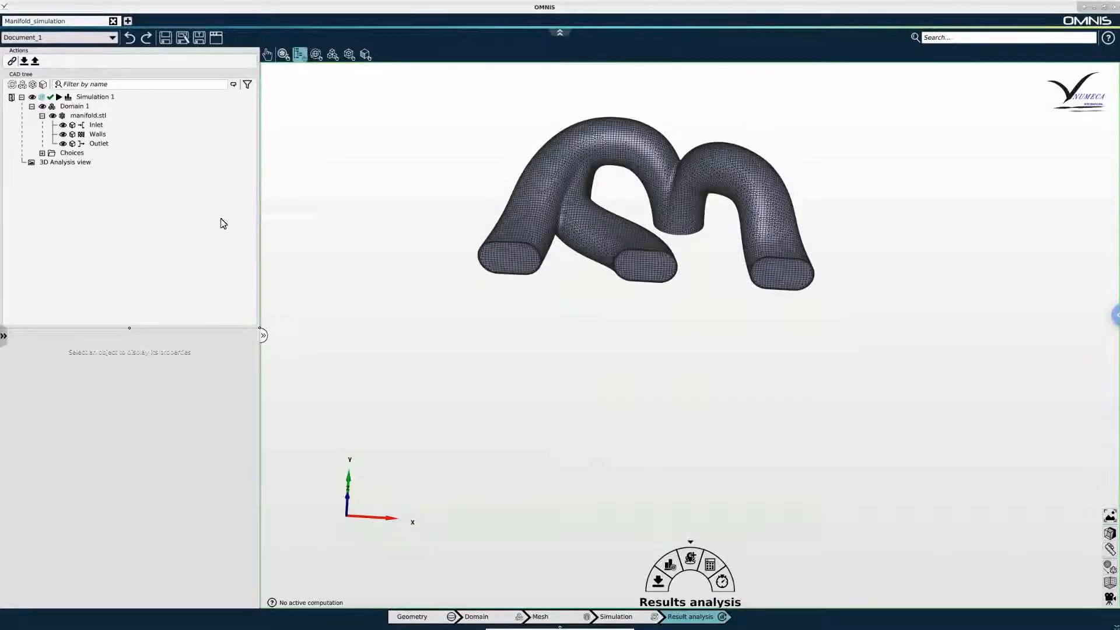
{"action": "mouse_move", "coordinate": [58, 97]}
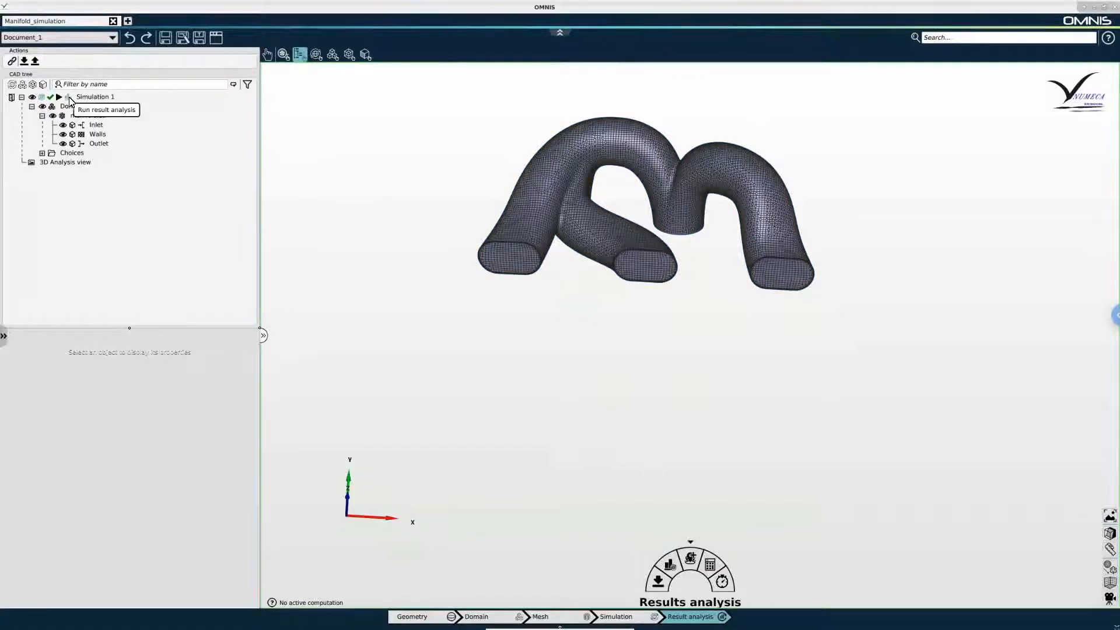
Step: Launch result analysis for Simulation 1 so its solution results load
{"action": "left_click", "coordinate": [60, 97]}
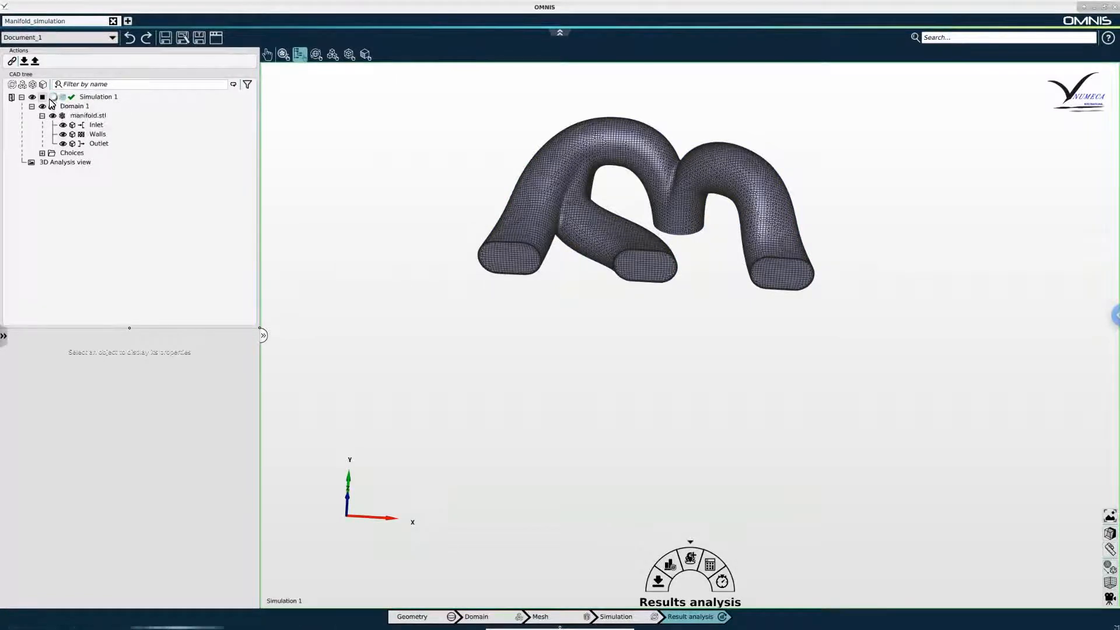
{"action": "left_click", "coordinate": [98, 97]}
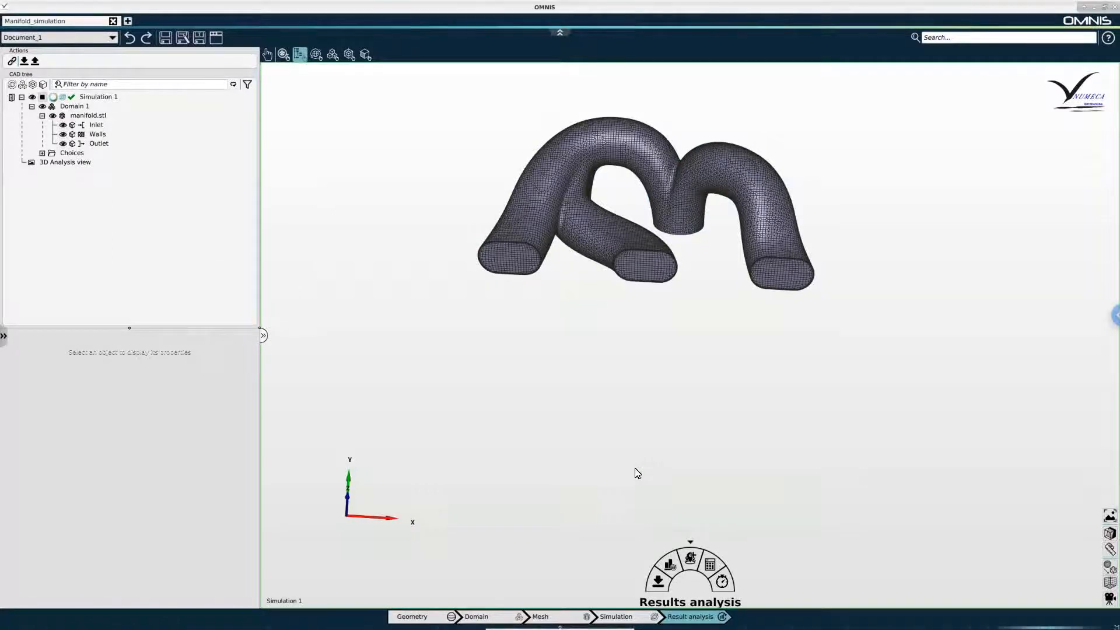
{"action": "mouse_move", "coordinate": [661, 504]}
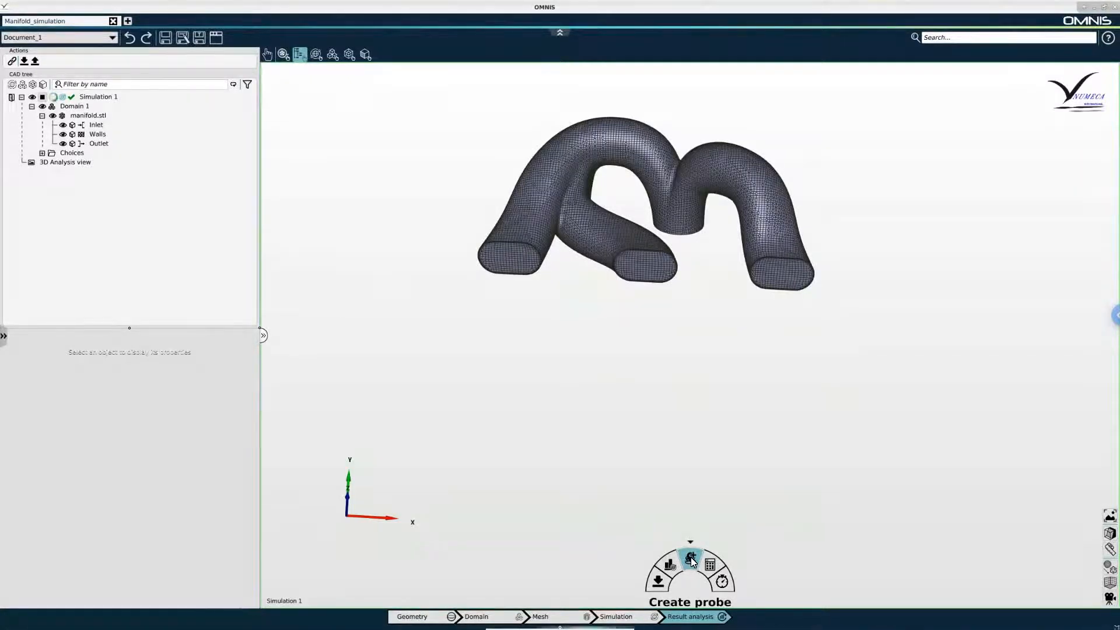
Step: Create a Color Contour probe of Static Pressure on the Inlet, Walls and Outlet surfaces
{"action": "left_click", "coordinate": [690, 562]}
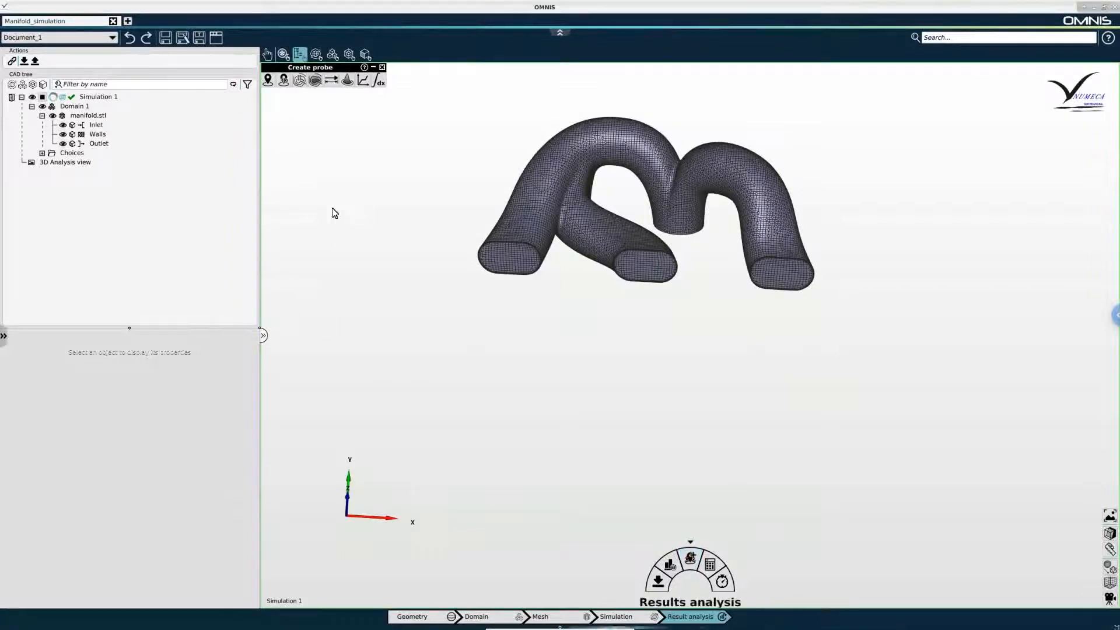
{"action": "left_click", "coordinate": [315, 79]}
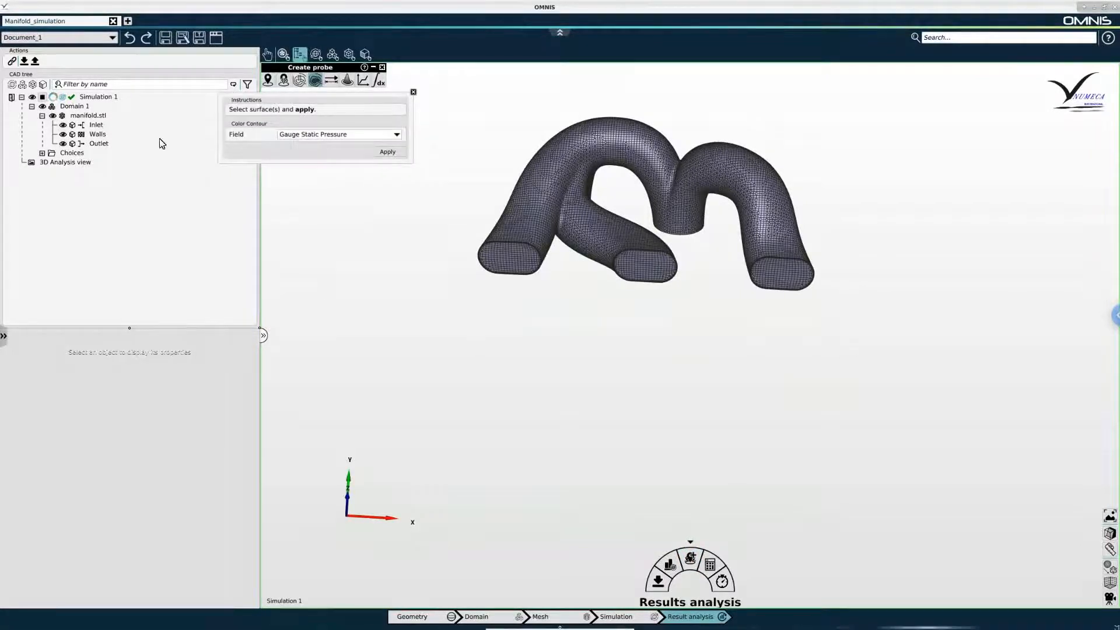
{"action": "mouse_move", "coordinate": [112, 129]}
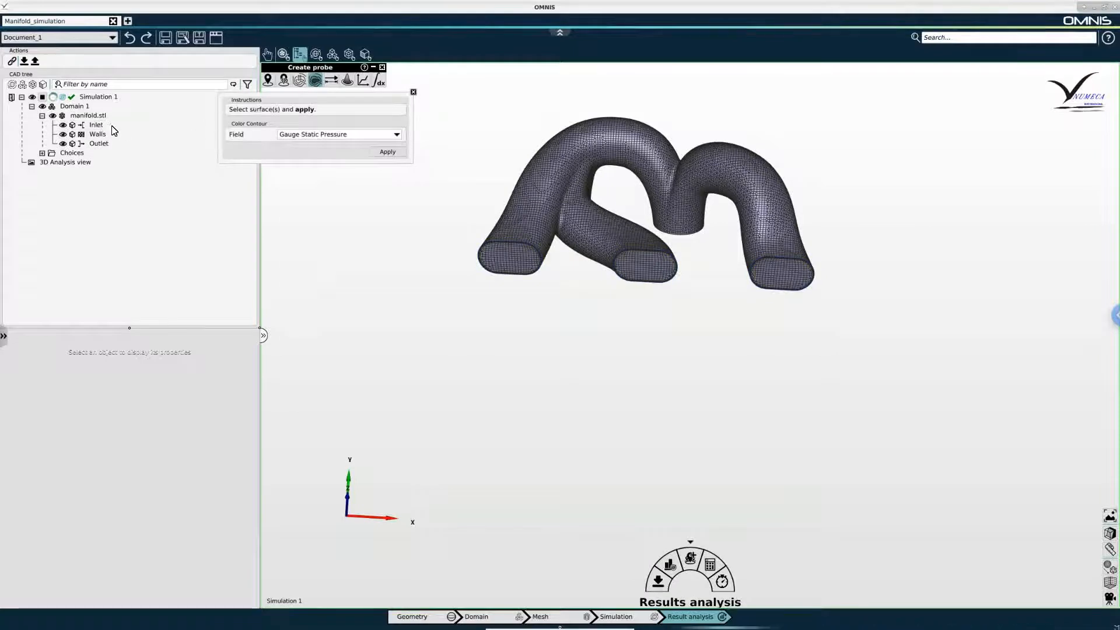
{"action": "left_click", "coordinate": [94, 124]}
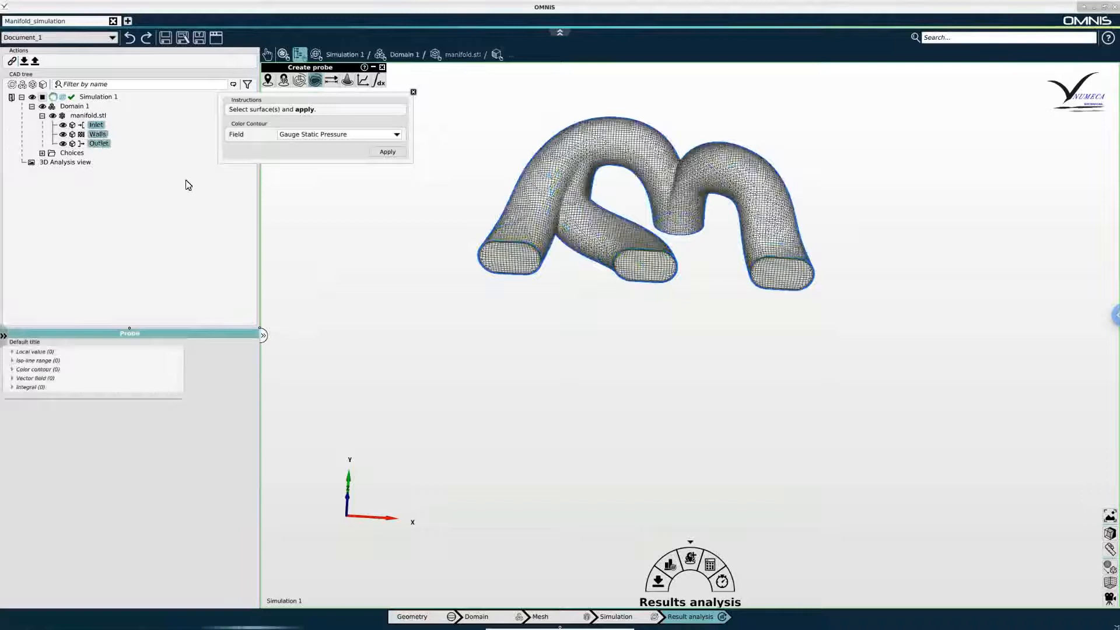
{"action": "left_click", "coordinate": [395, 134]}
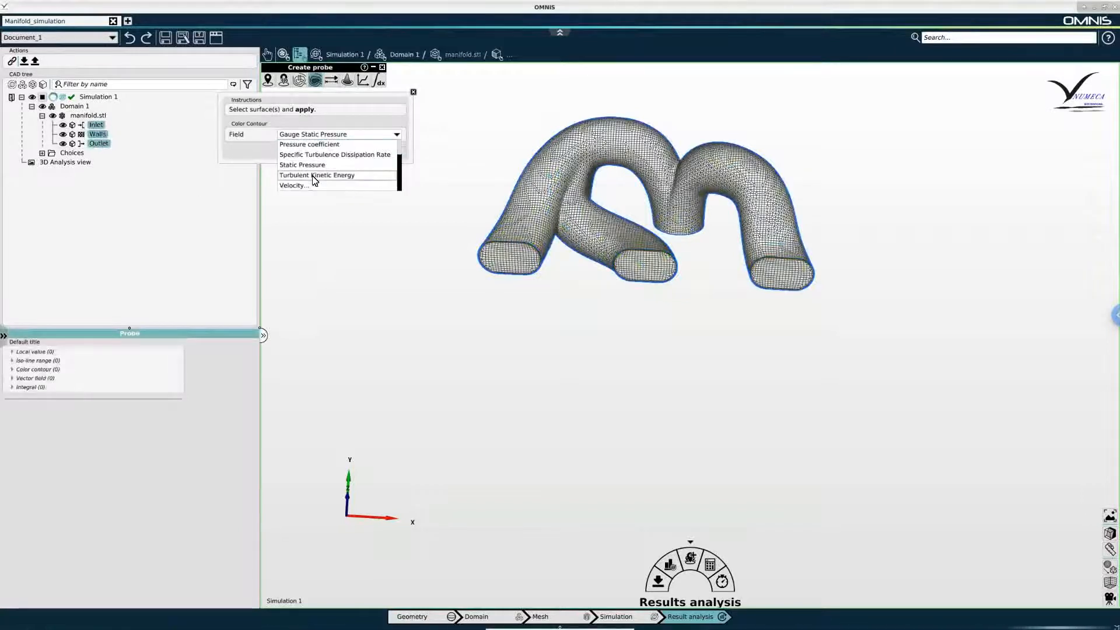
{"action": "left_click", "coordinate": [302, 165]}
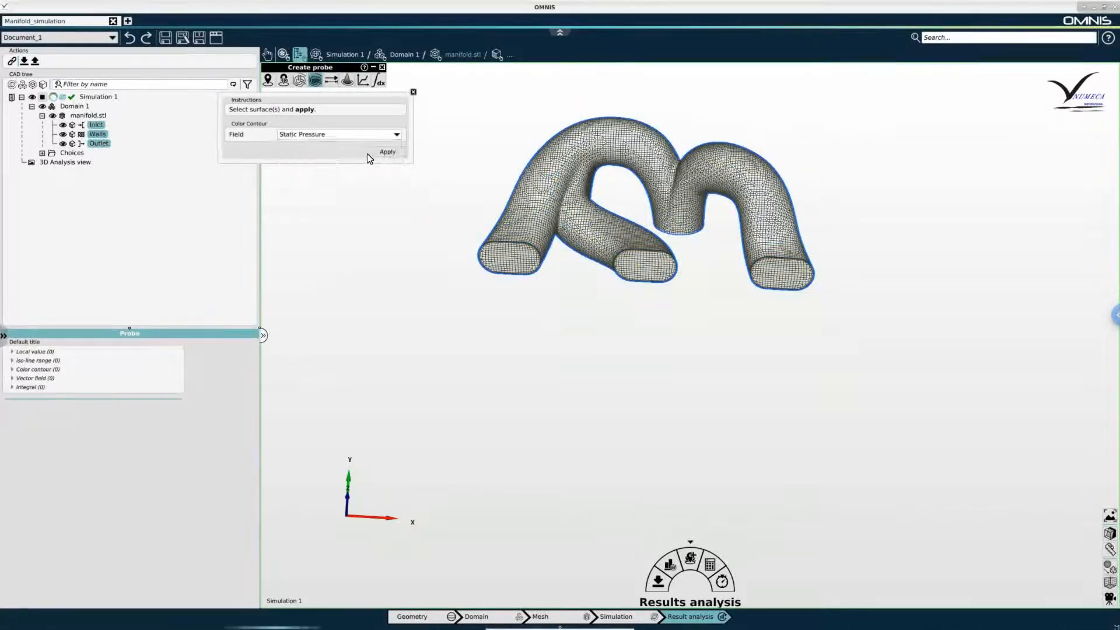
{"action": "left_click", "coordinate": [387, 152]}
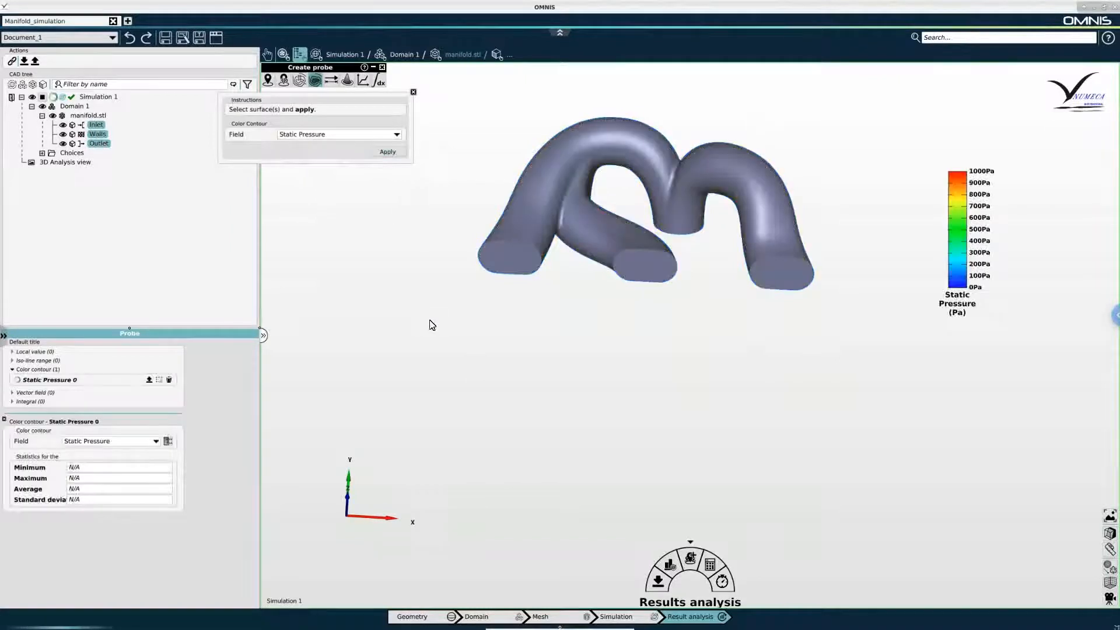
{"action": "left_click", "coordinate": [388, 152]}
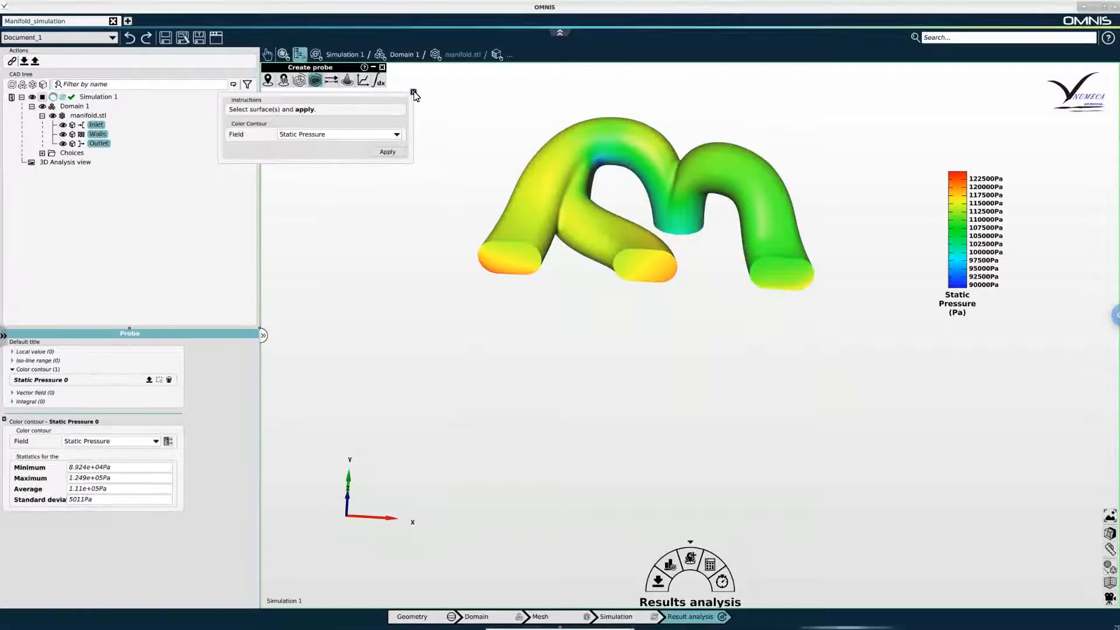
Step: Collapse the Static Pressure contour settings and hide its legend, keeping the colours on the manifold
{"action": "left_click", "coordinate": [382, 68]}
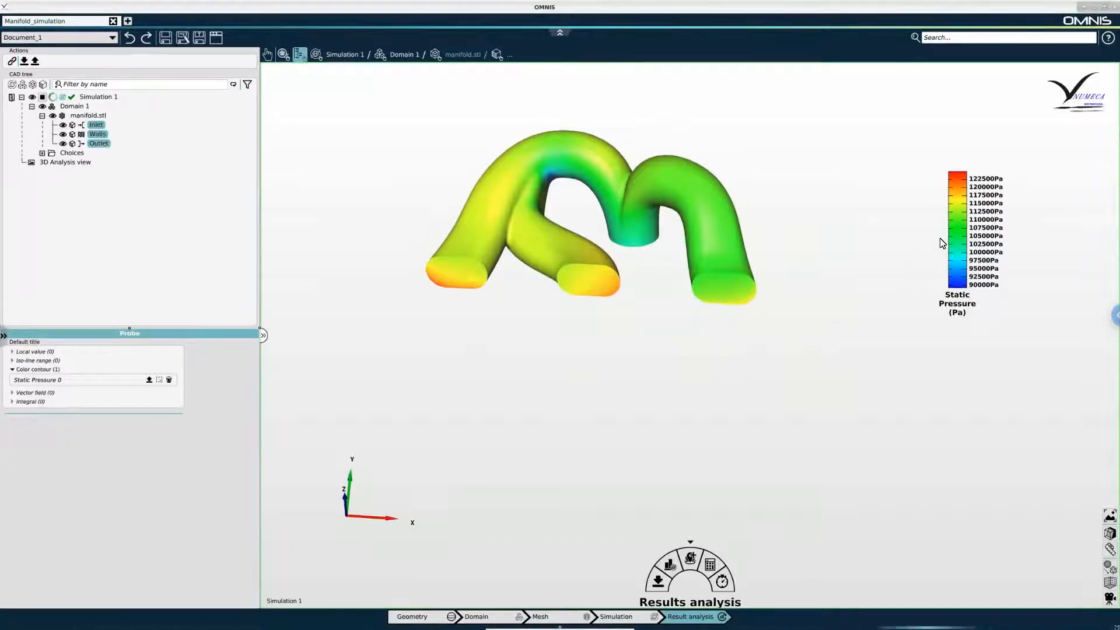
{"action": "left_click", "coordinate": [39, 379]}
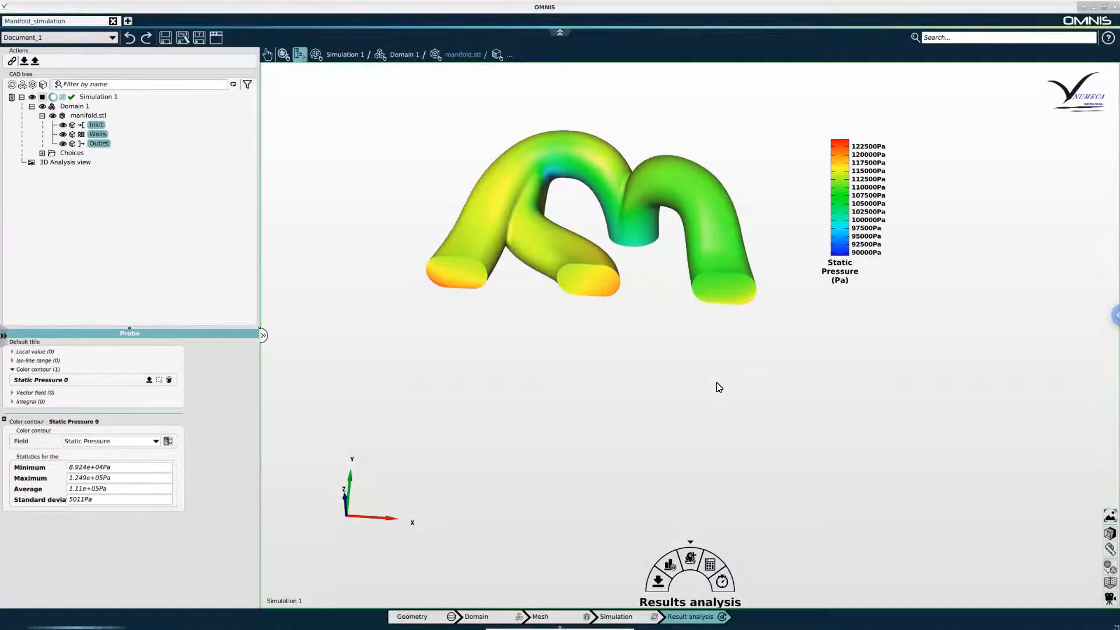
{"action": "mouse_move", "coordinate": [925, 492]}
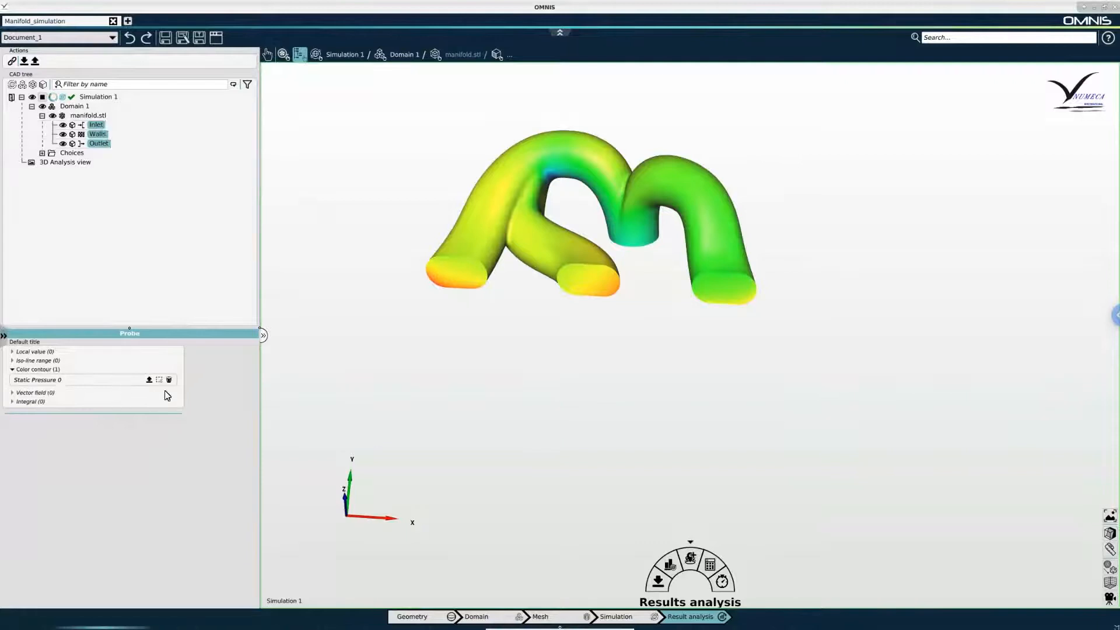
{"action": "mouse_move", "coordinate": [170, 380]}
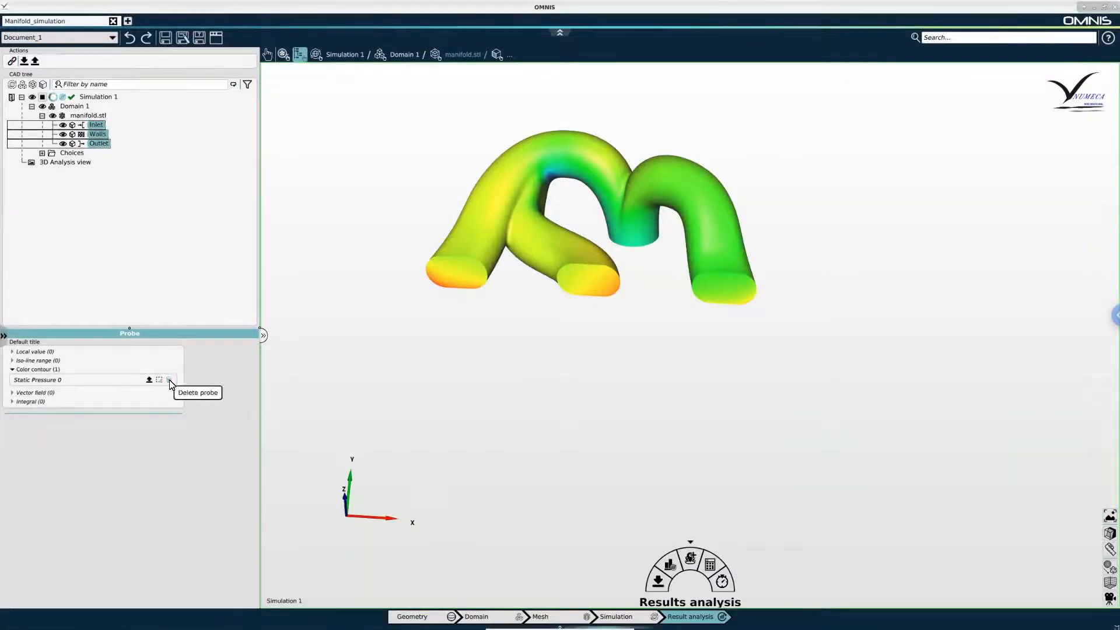
Step: Delete the Static Pressure 0 probe and add a cutting plane oriented normal to Z through the manifold
{"action": "left_click", "coordinate": [170, 379]}
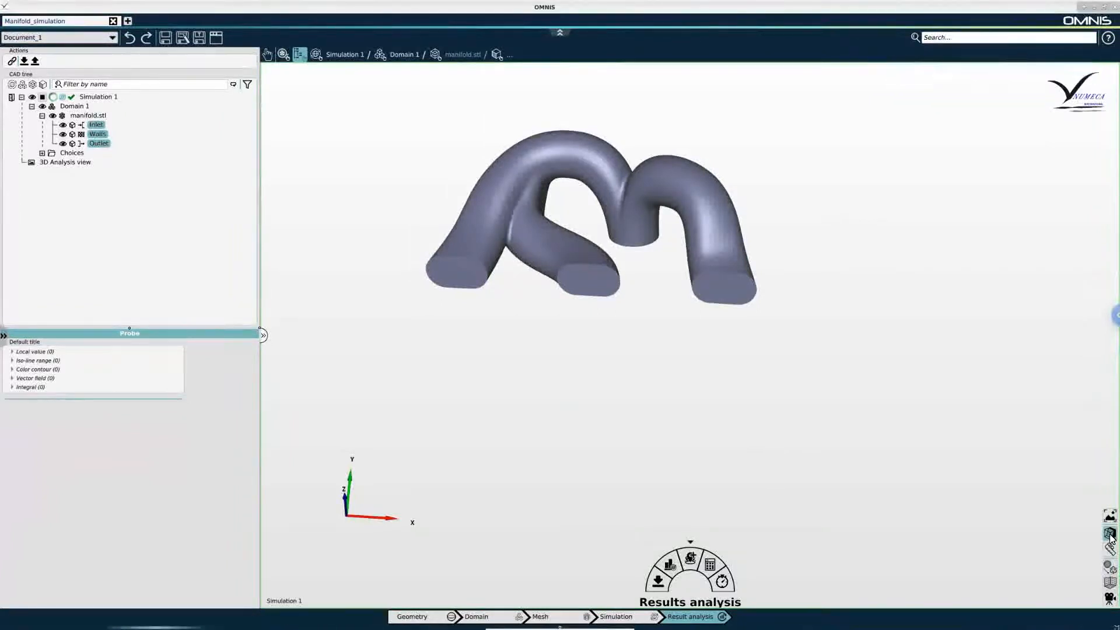
{"action": "mouse_move", "coordinate": [1110, 532]}
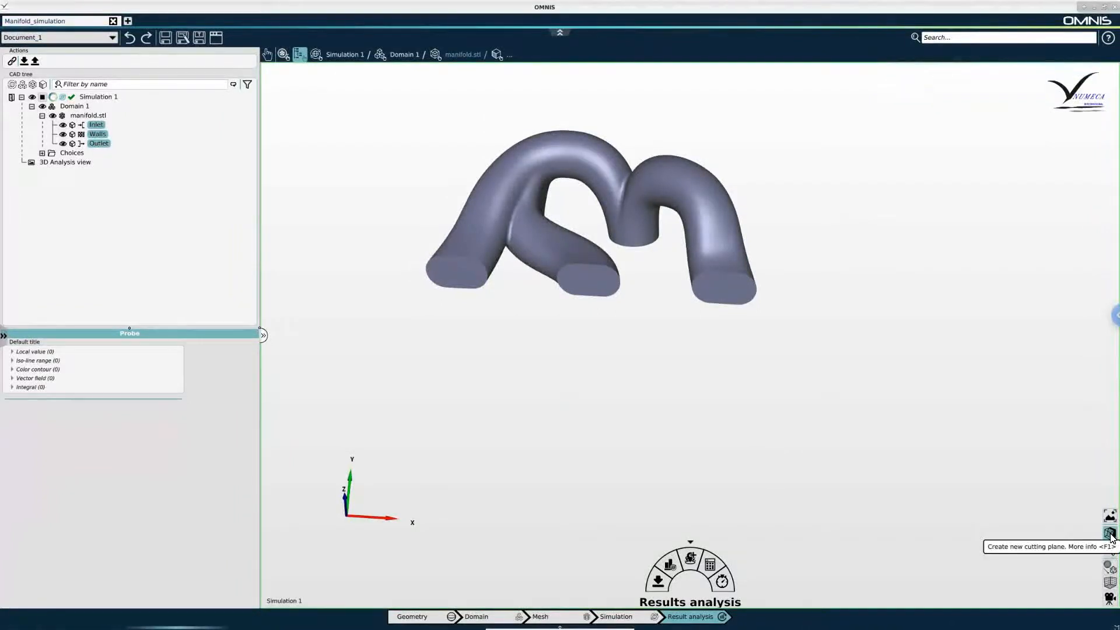
{"action": "left_click", "coordinate": [1110, 532]}
{"action": "type", "text": ".211 .26 .175"}
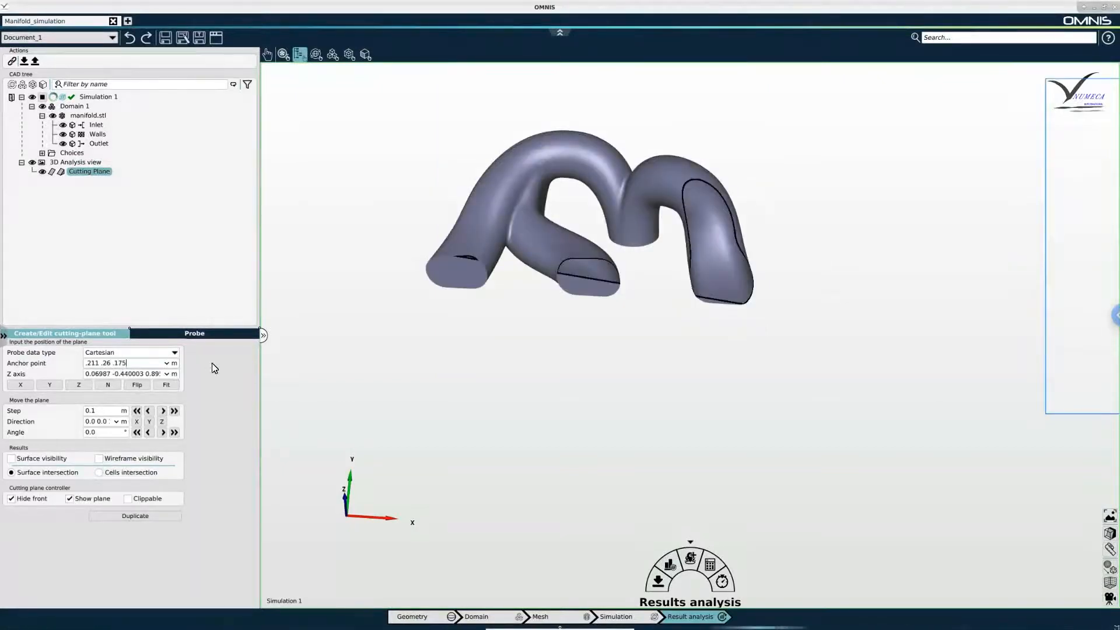
{"action": "left_click", "coordinate": [78, 384]}
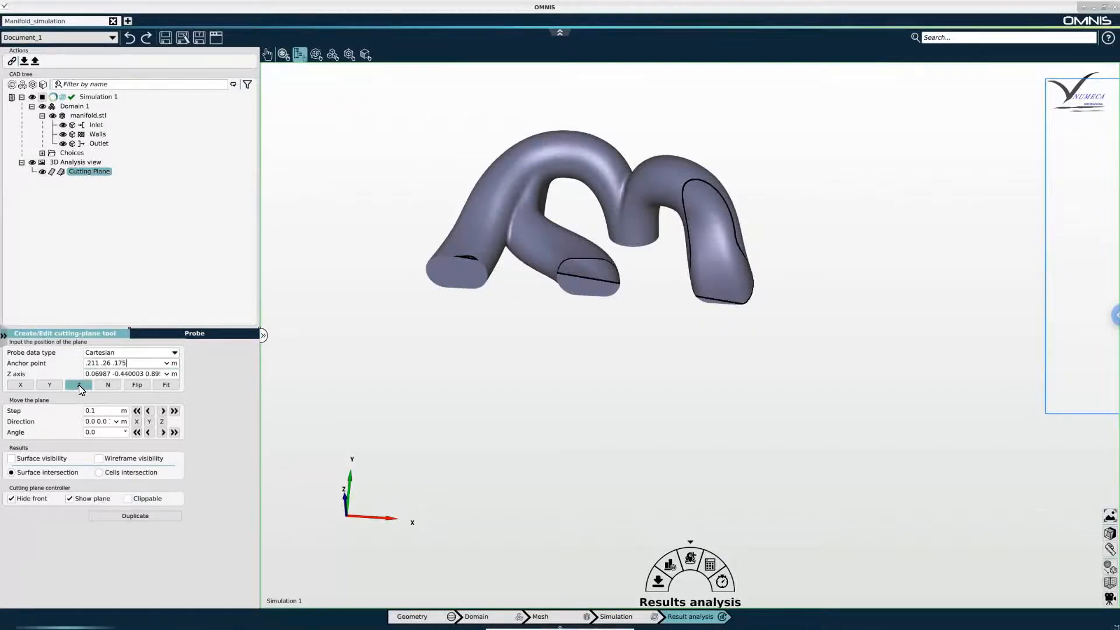
{"action": "left_click", "coordinate": [78, 384]}
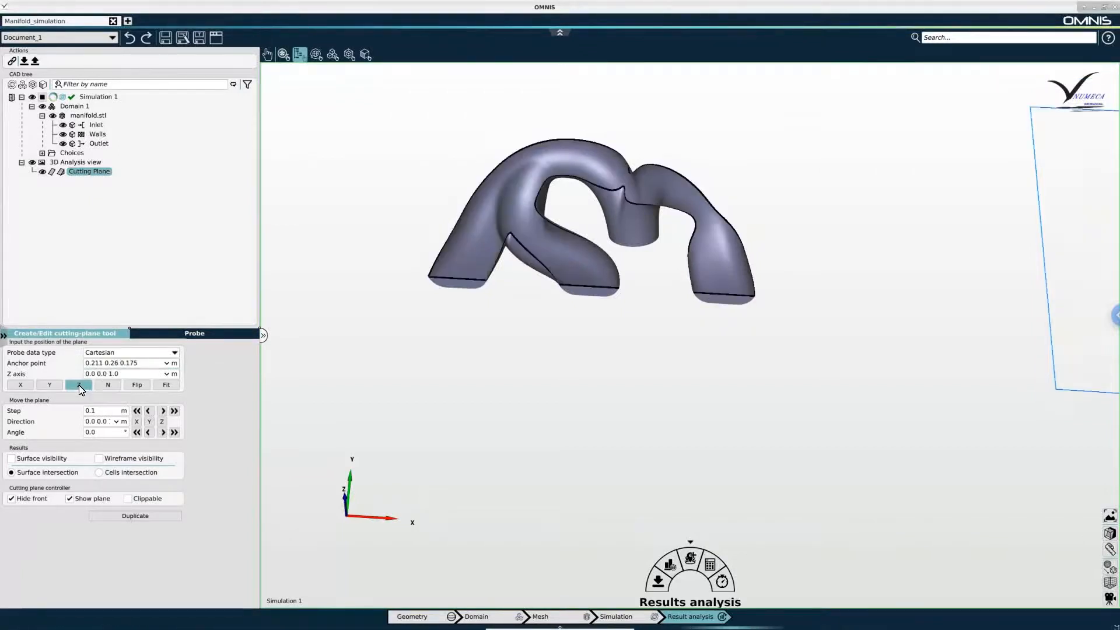
{"action": "left_click", "coordinate": [79, 385]}
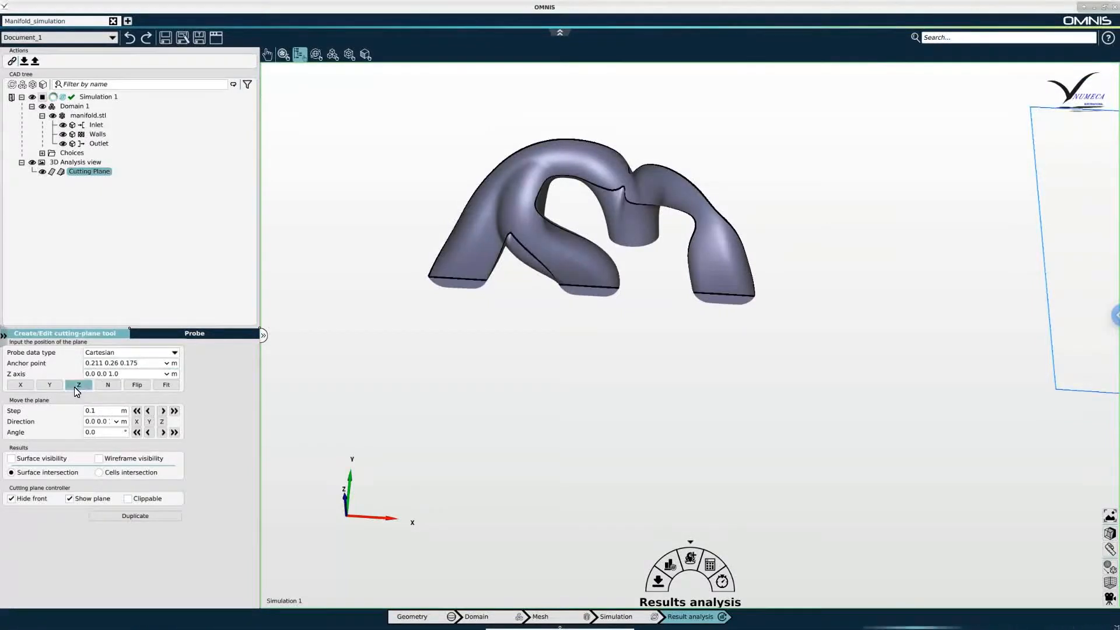
{"action": "mouse_move", "coordinate": [79, 384]}
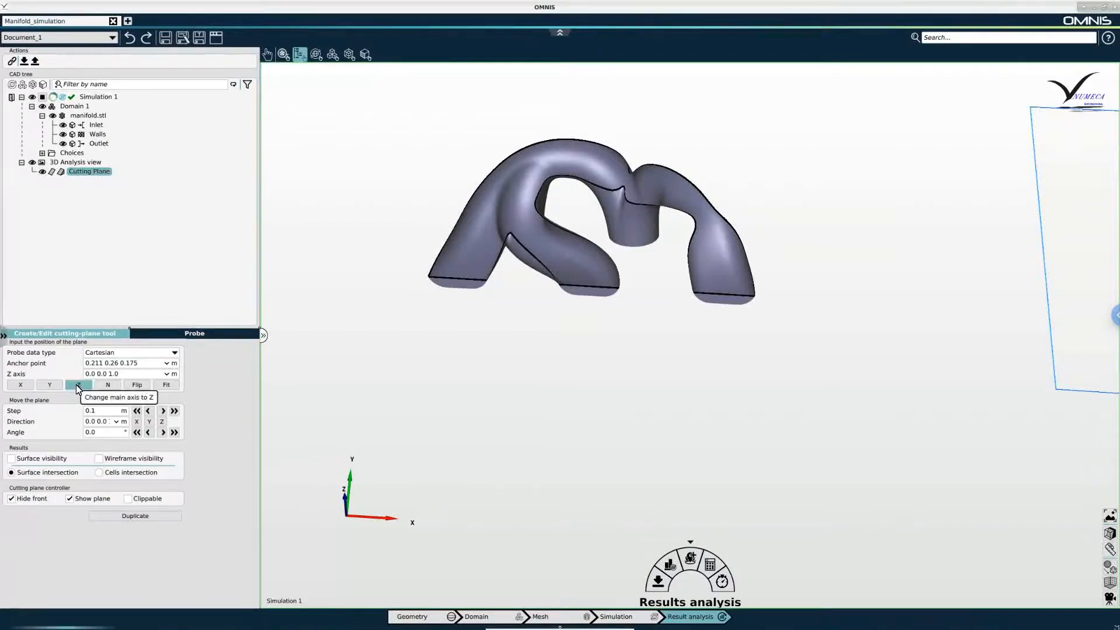
{"action": "left_click", "coordinate": [78, 384]}
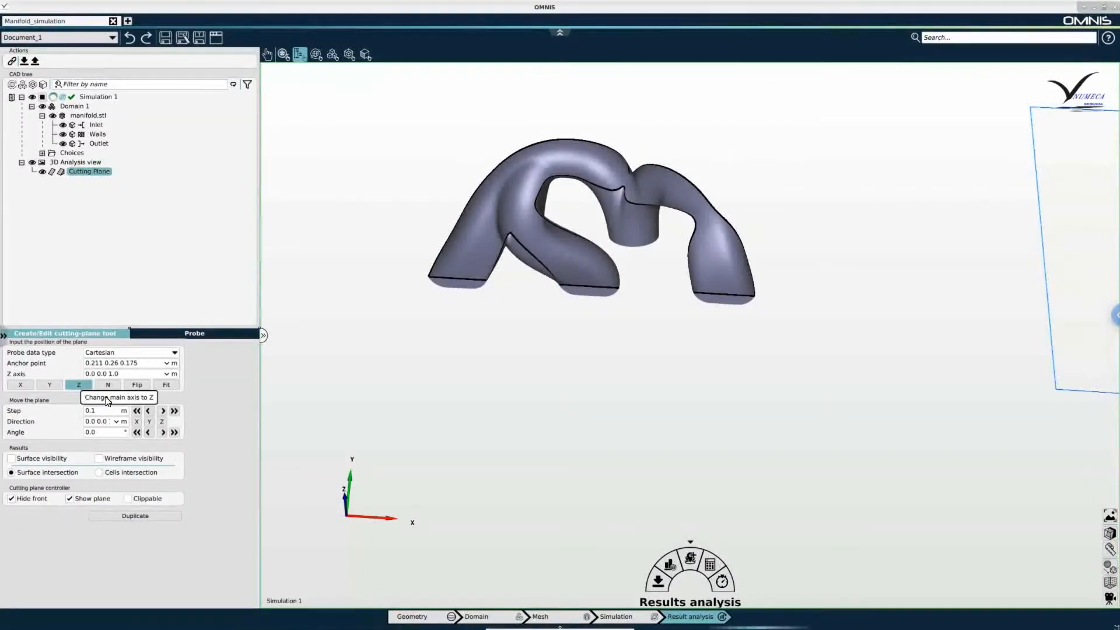
{"action": "mouse_move", "coordinate": [337, 391]}
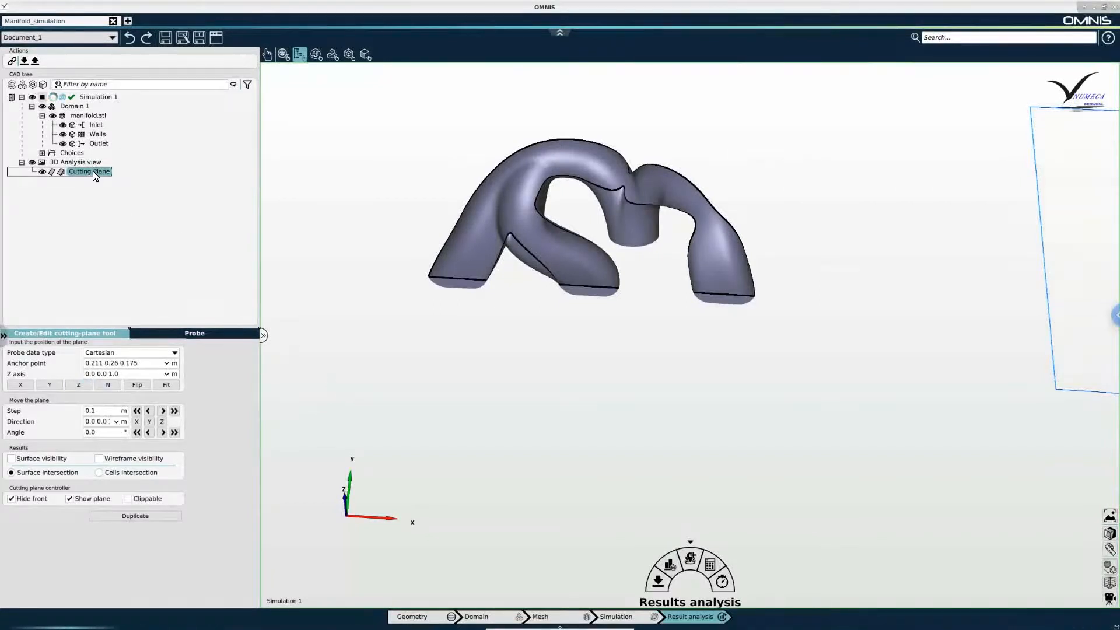
{"action": "mouse_move", "coordinate": [690, 564]}
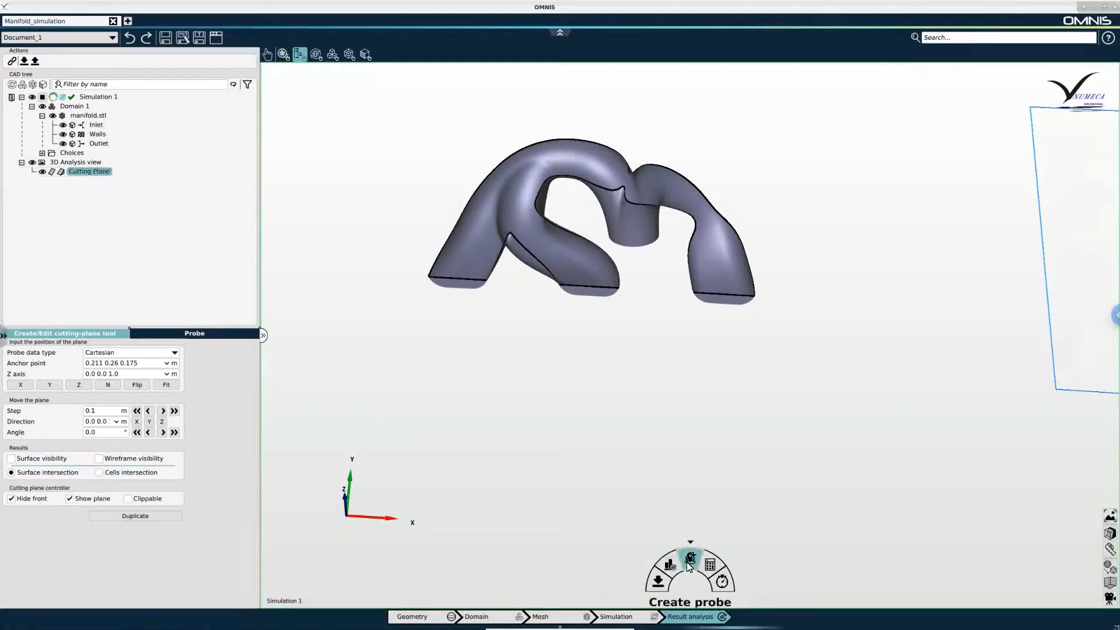
Step: Create a Color Contour of Velocity, z component, on the cutting plane with its Vz legend
{"action": "left_click", "coordinate": [689, 559]}
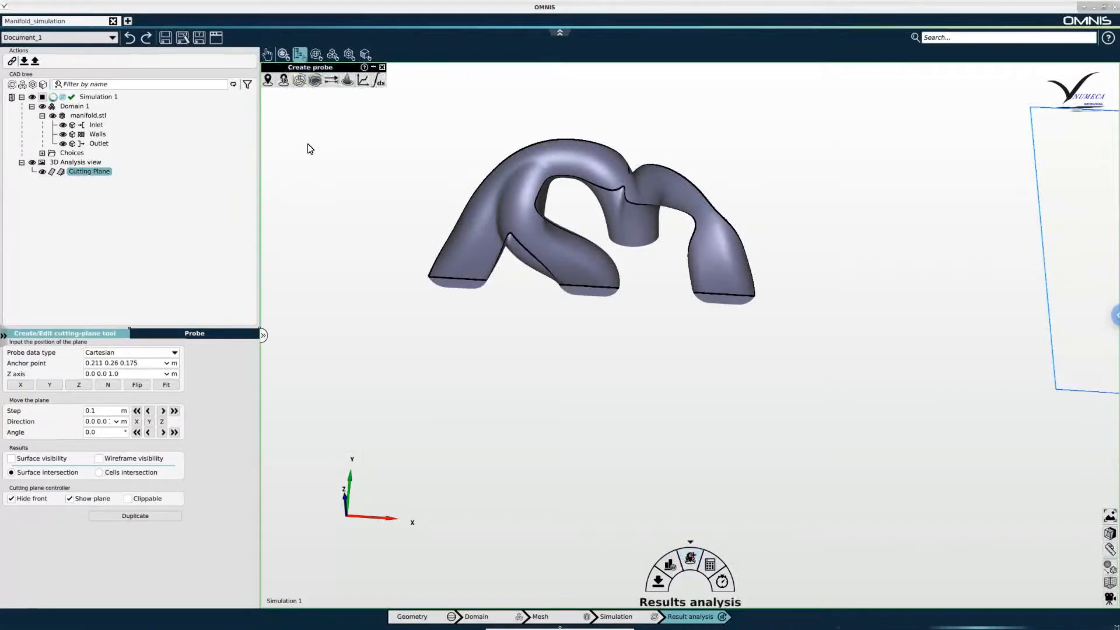
{"action": "left_click", "coordinate": [314, 79]}
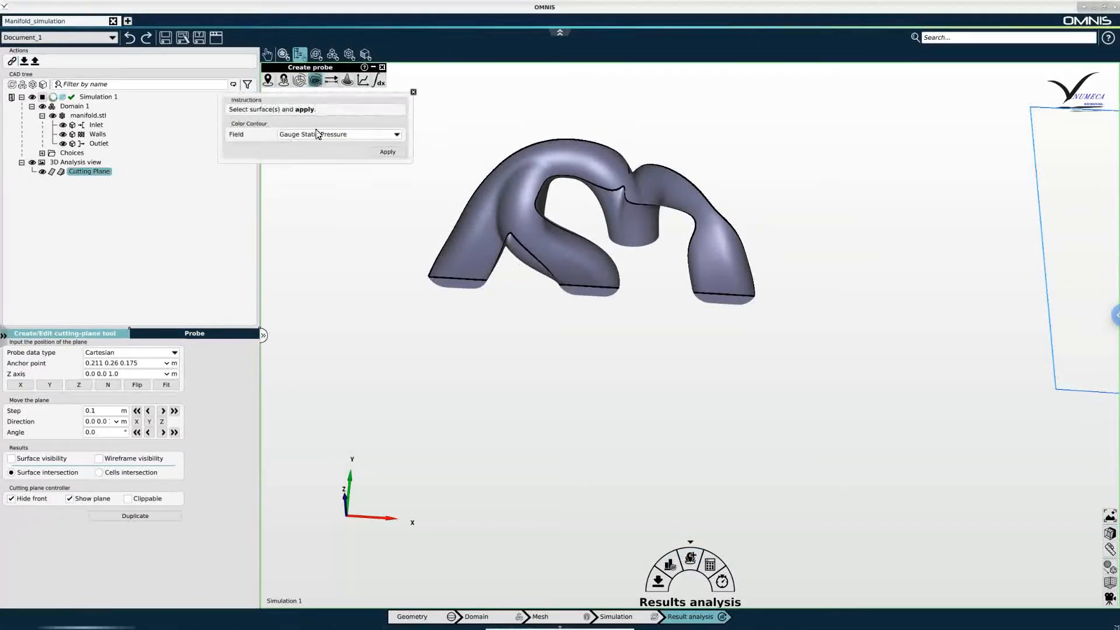
{"action": "left_click", "coordinate": [397, 134]}
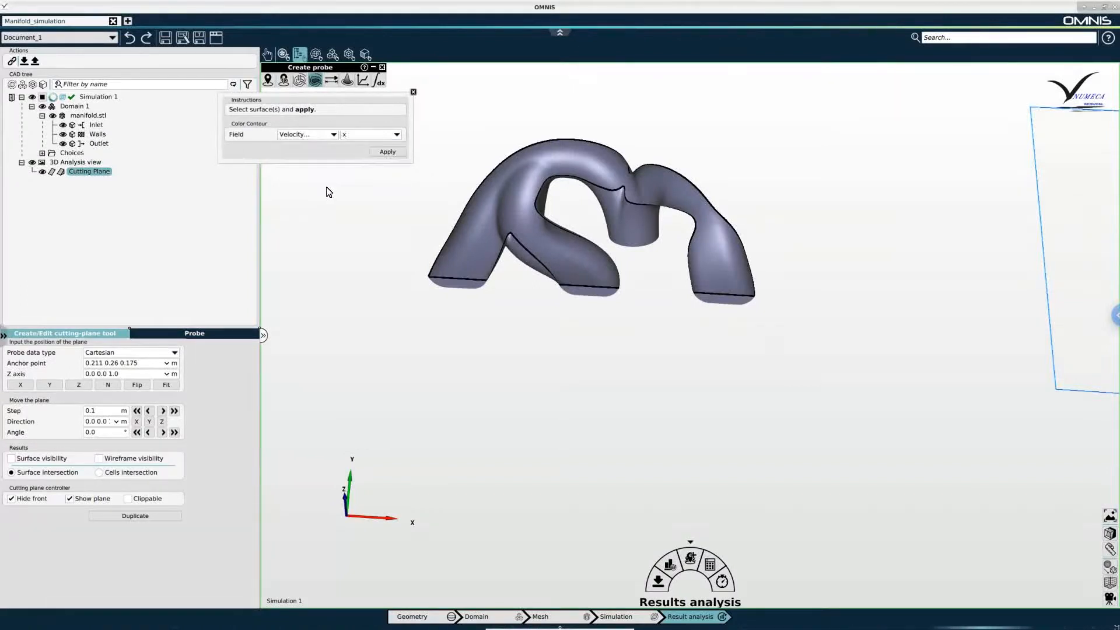
{"action": "left_click", "coordinate": [397, 134]}
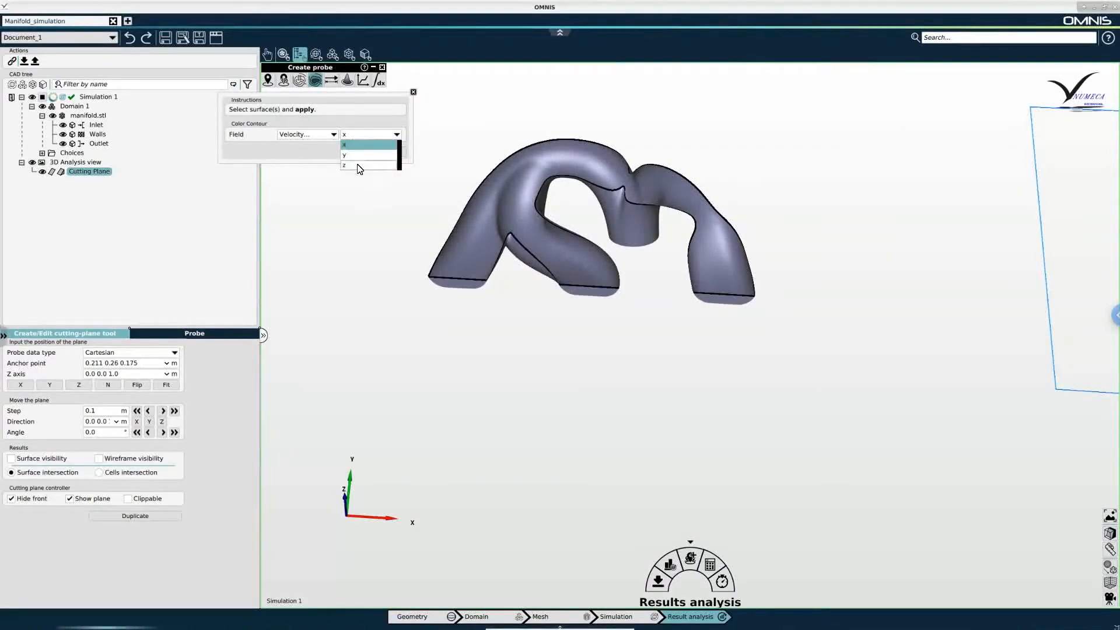
{"action": "left_click", "coordinate": [345, 164]}
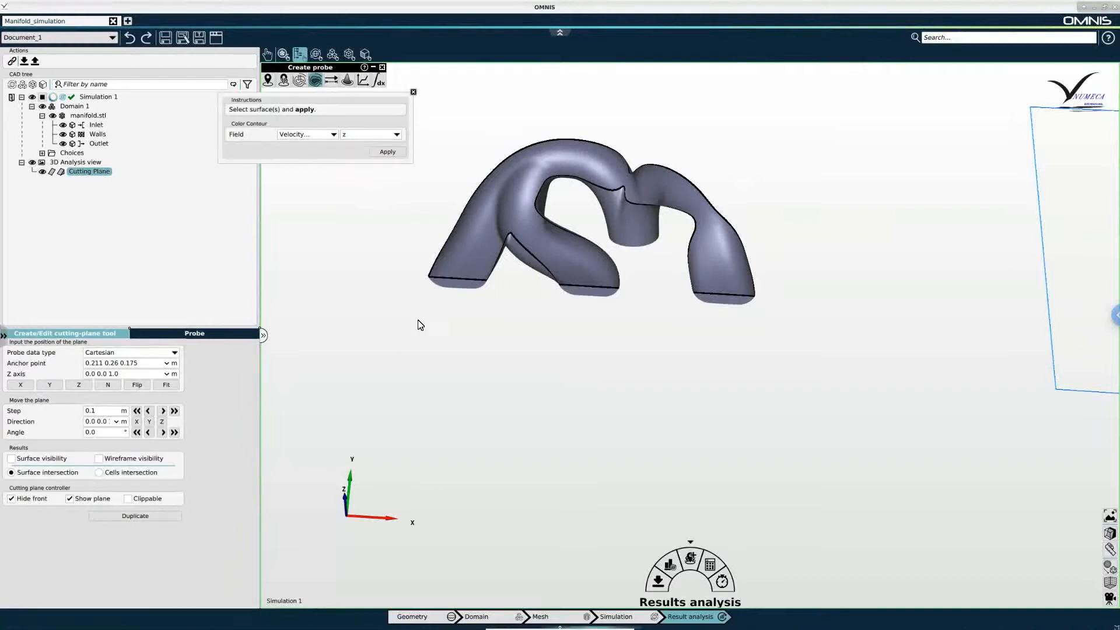
{"action": "left_click", "coordinate": [388, 151]}
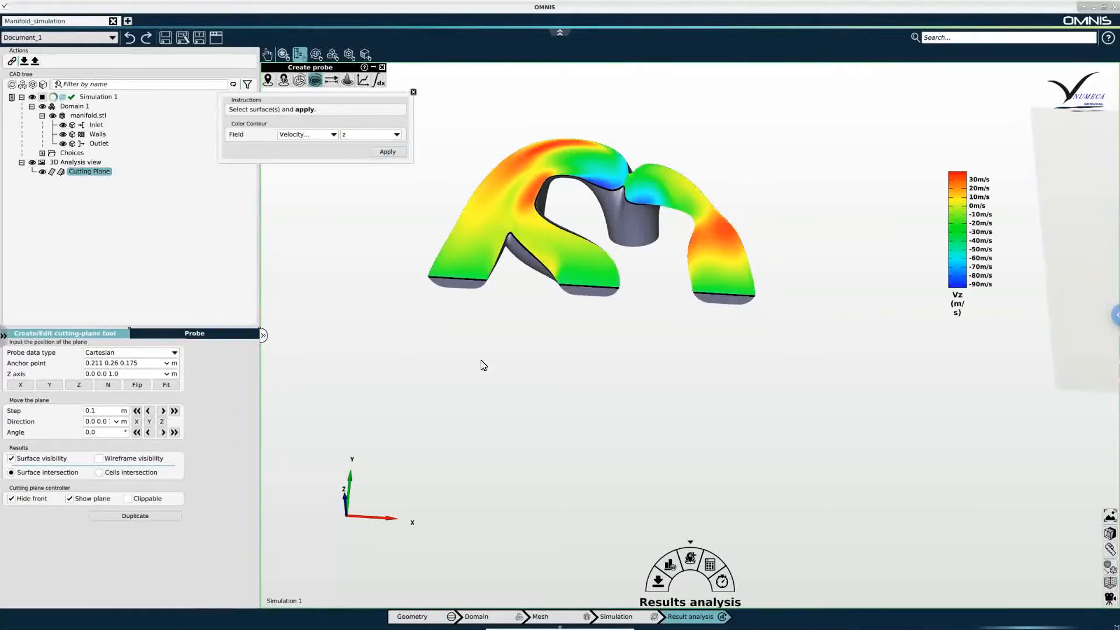
{"action": "mouse_move", "coordinate": [610, 438]}
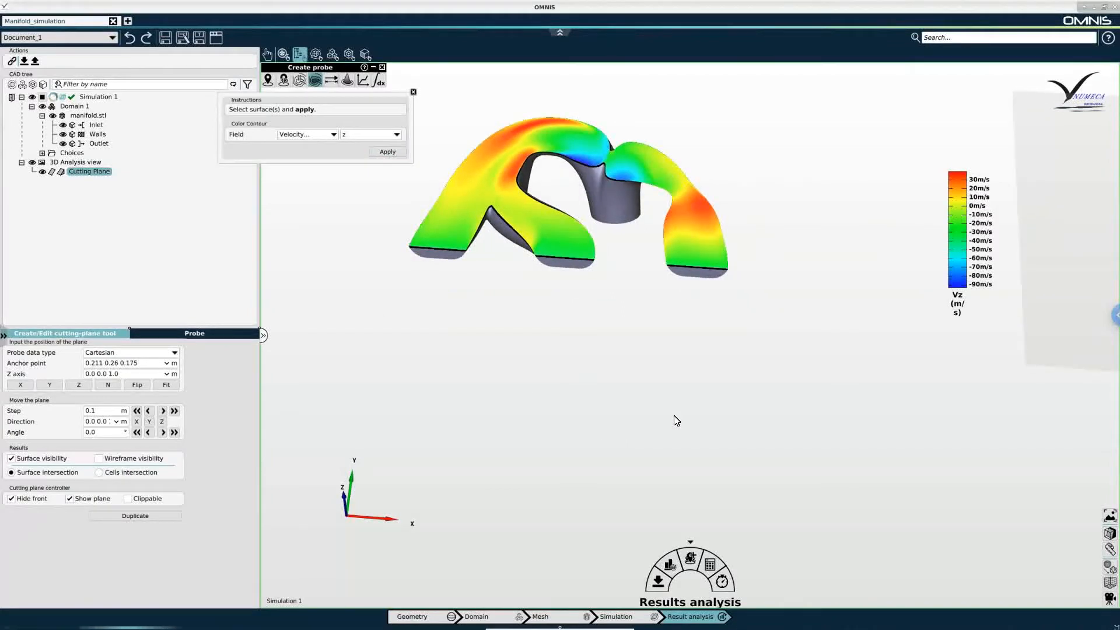
{"action": "mouse_move", "coordinate": [584, 398]}
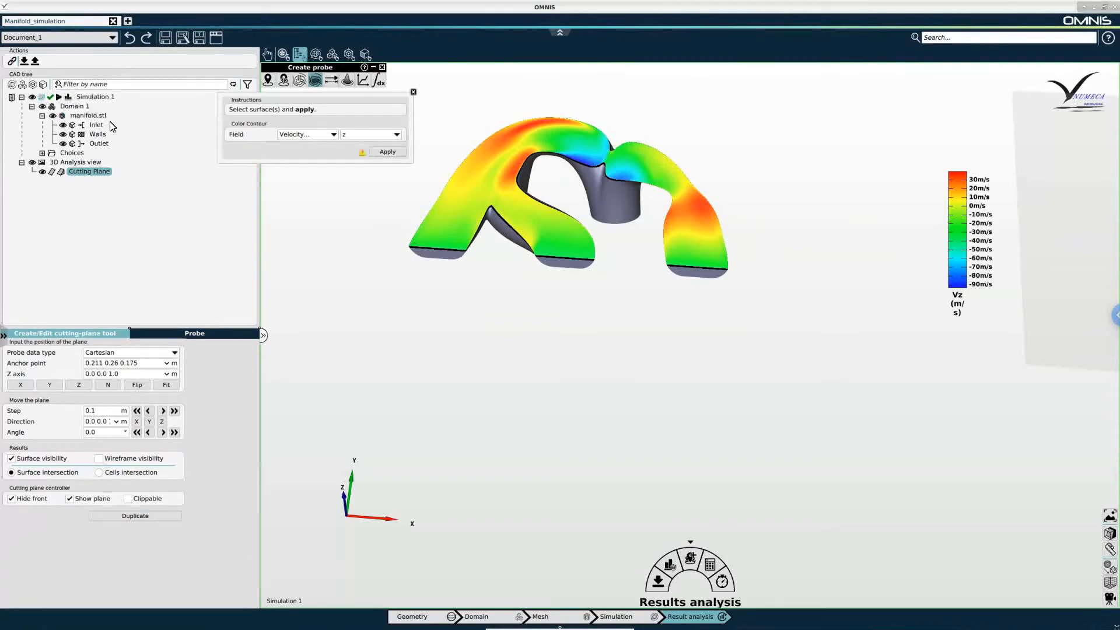
{"action": "mouse_move", "coordinate": [550, 351]}
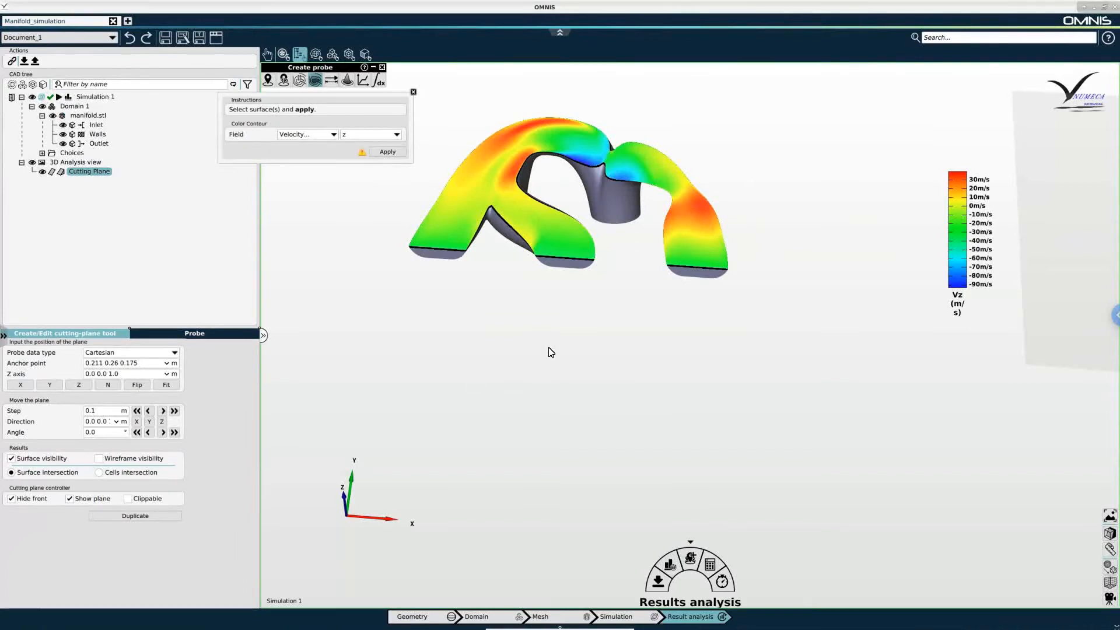